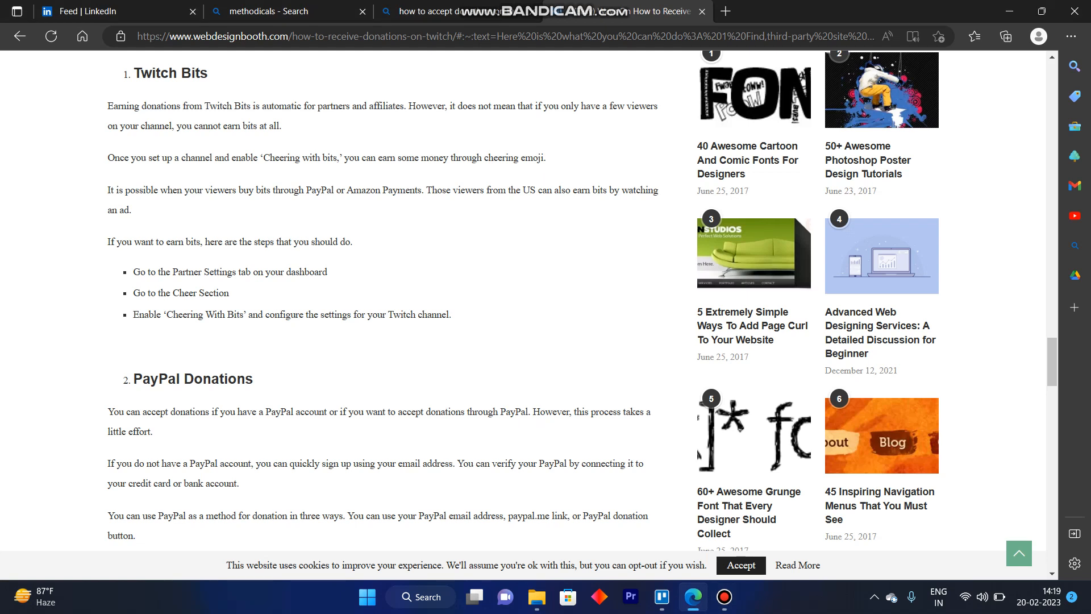
Step: Scroll the Twitch donations article to the Twitch Bits steps and highlight the Cheering With Bits step
scroll(up, 3)
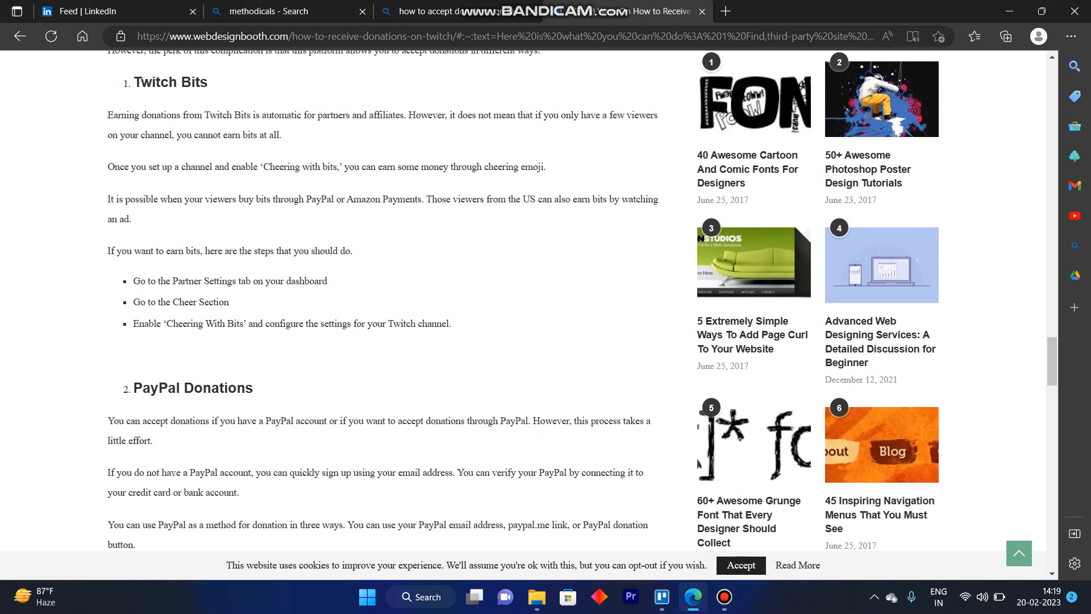
scroll(up, 3)
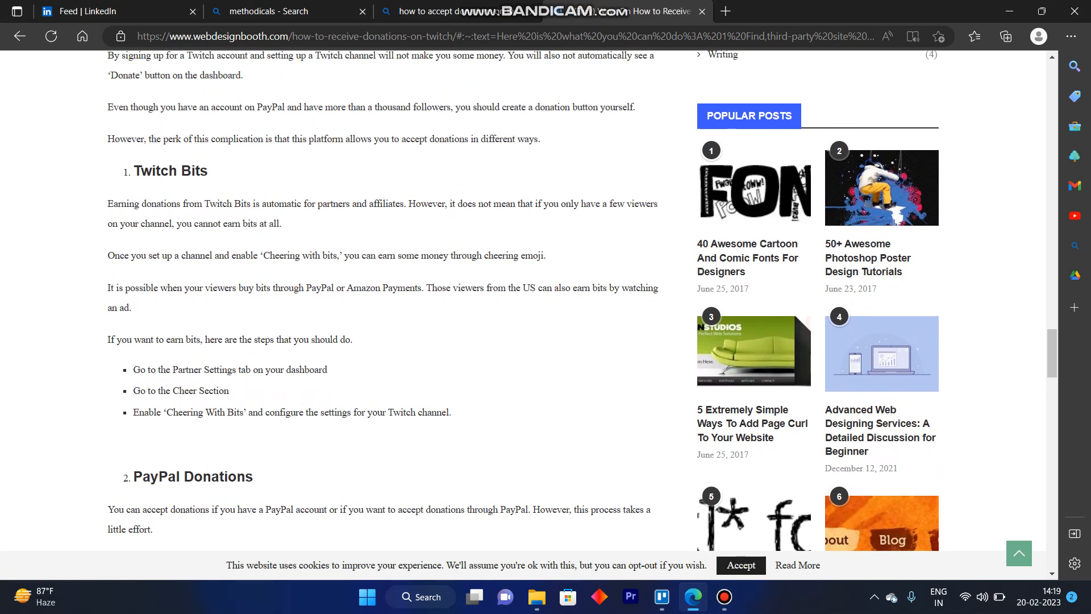
scroll(down, 3)
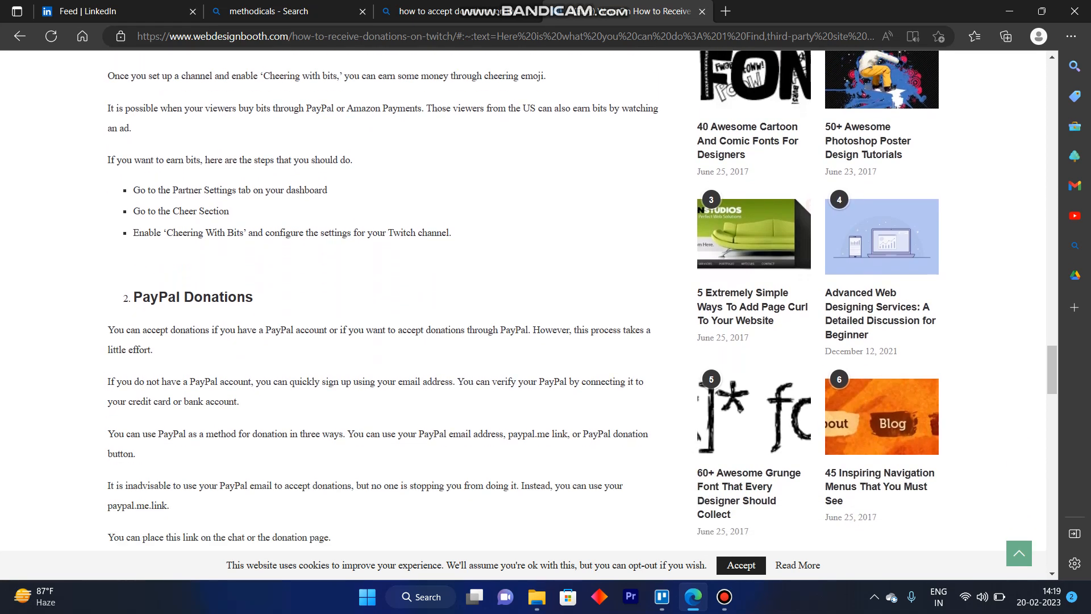
scroll(down, 3)
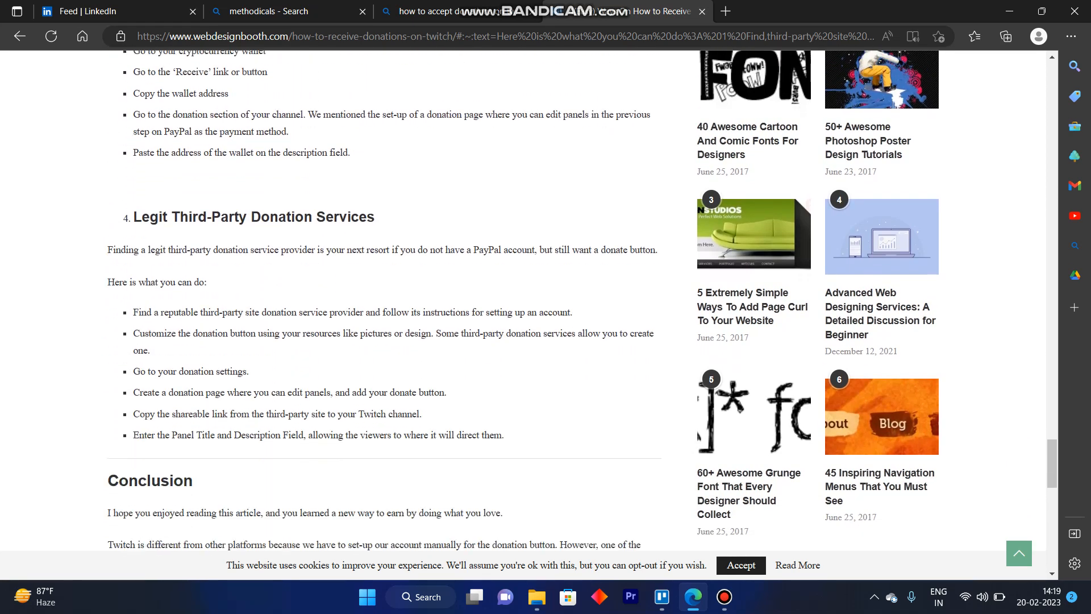
scroll(down, 3)
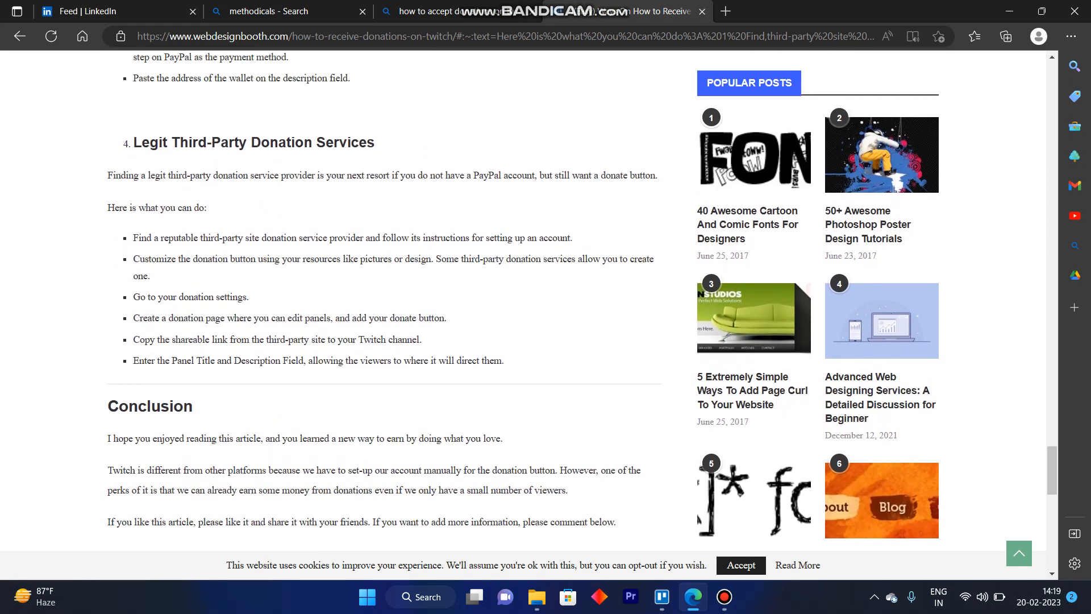
scroll(up, 3)
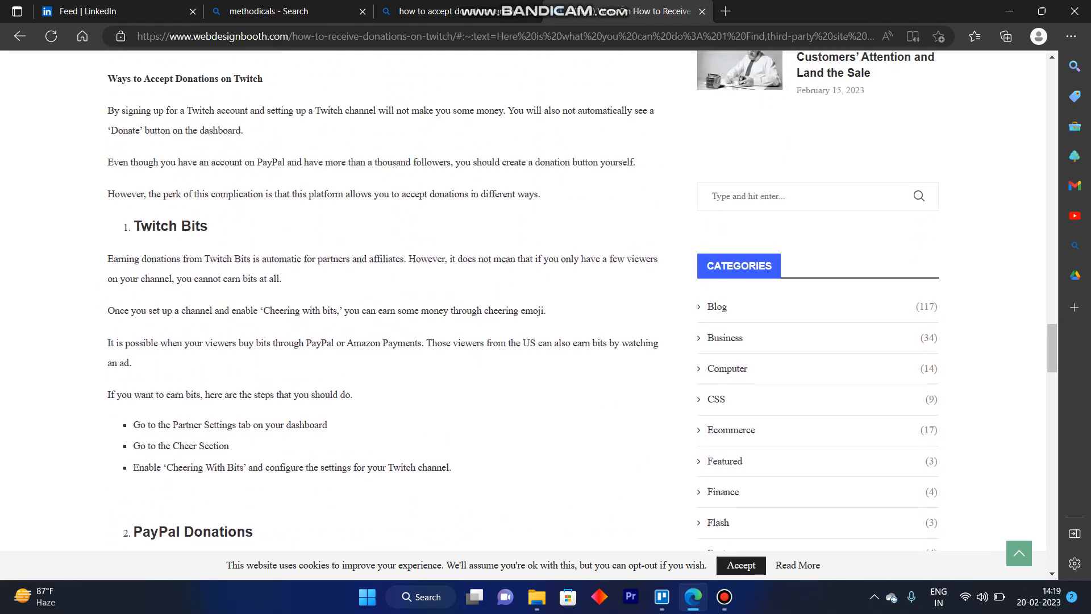
scroll(down, 3)
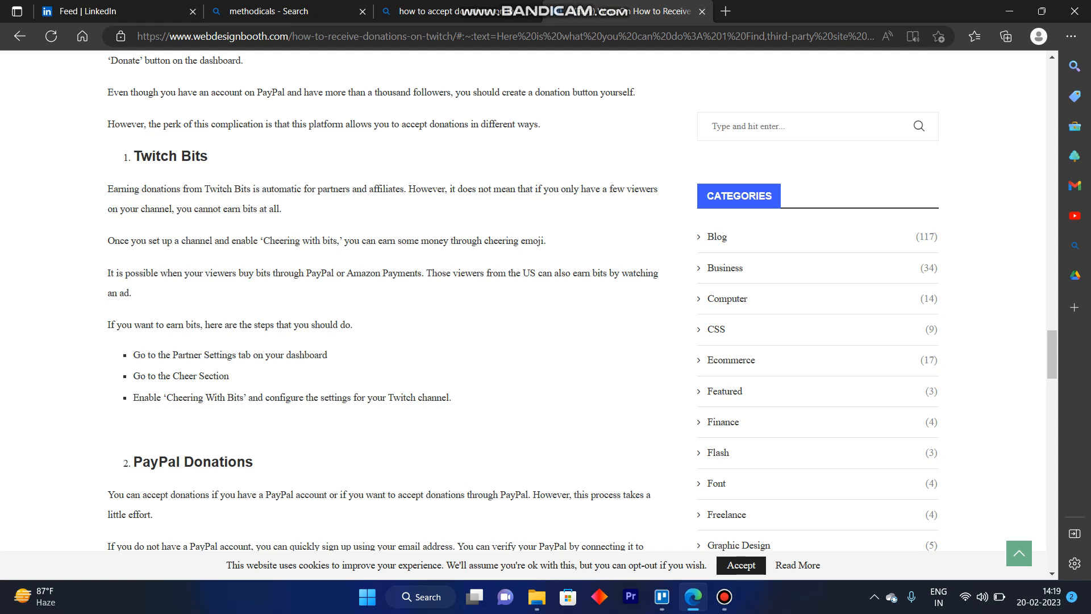
double_click(180, 376)
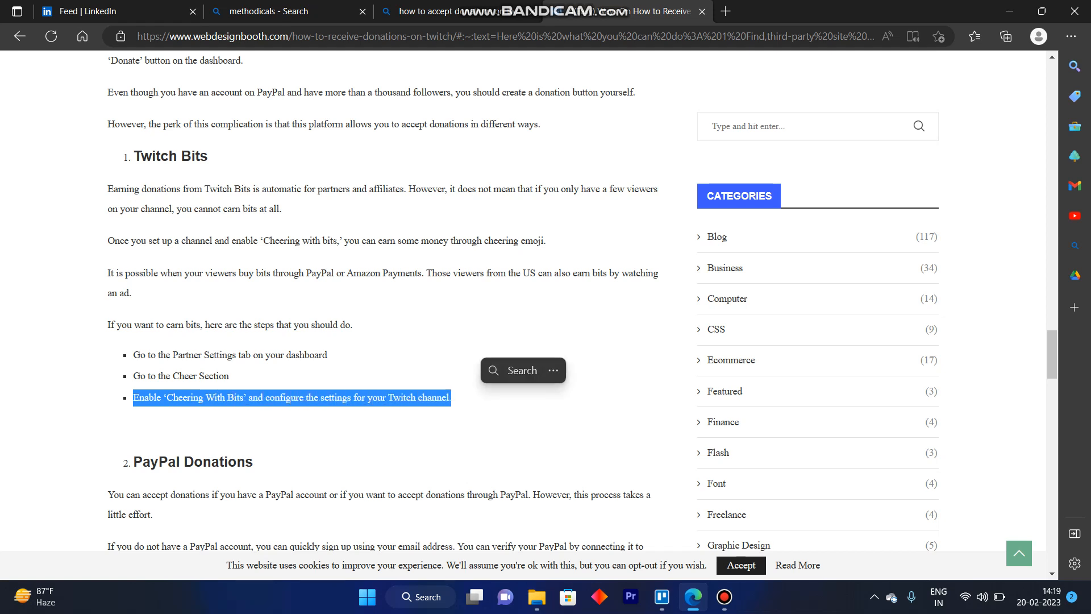
Step: Scroll on to the PayPal Donations section and its steps for creating a donation button
scroll(up, 3)
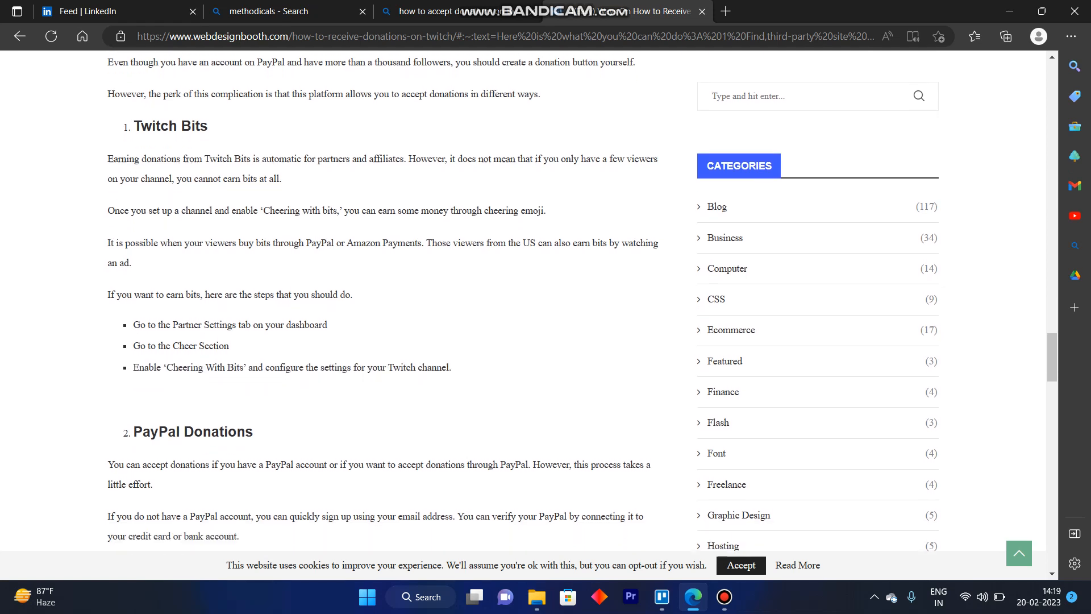
scroll(down, 3)
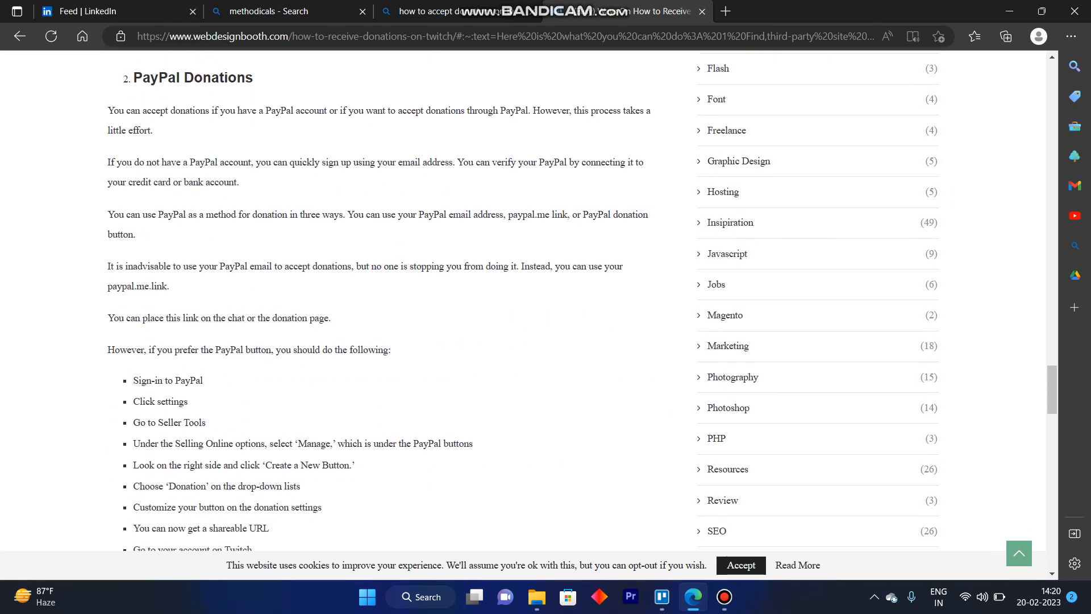
scroll(down, 3)
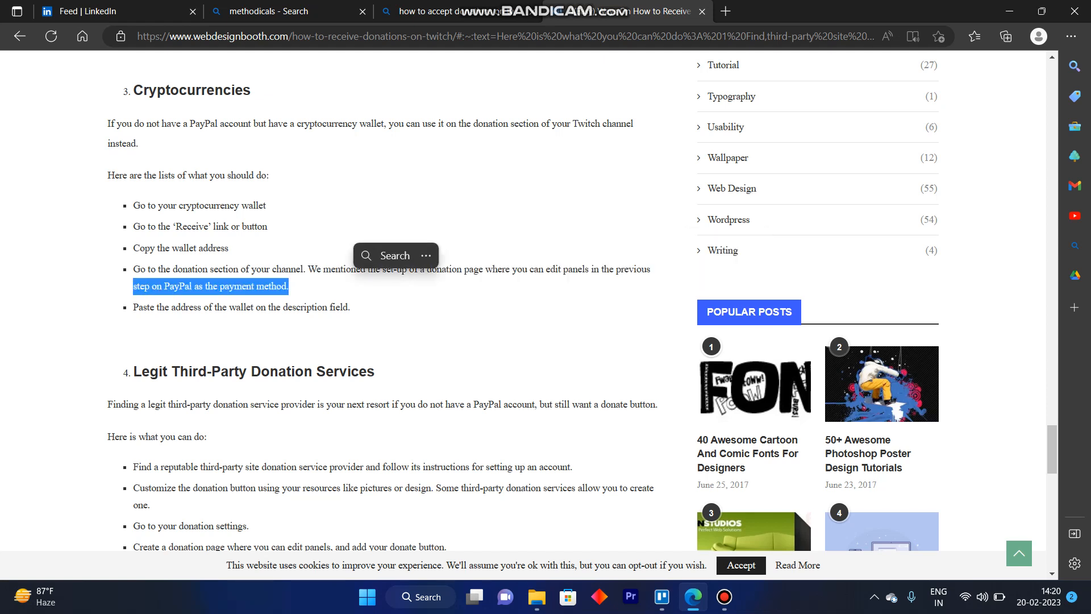
Step: Read the Cryptocurrencies donation steps, then move down to Legit Third-Party Donation Services and the Conclusion
double_click(198, 247)
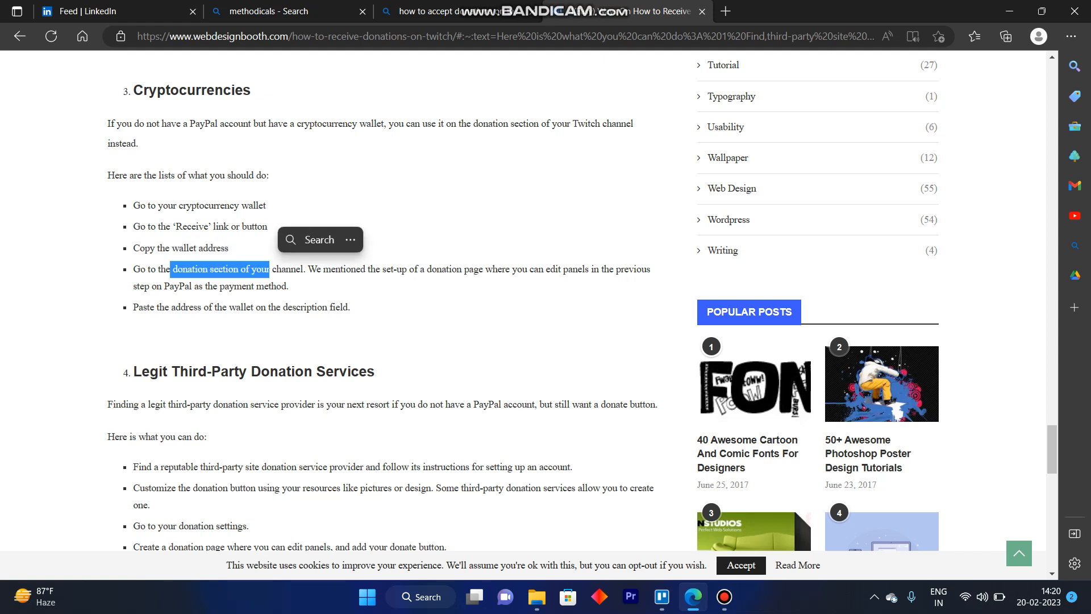
click(327, 307)
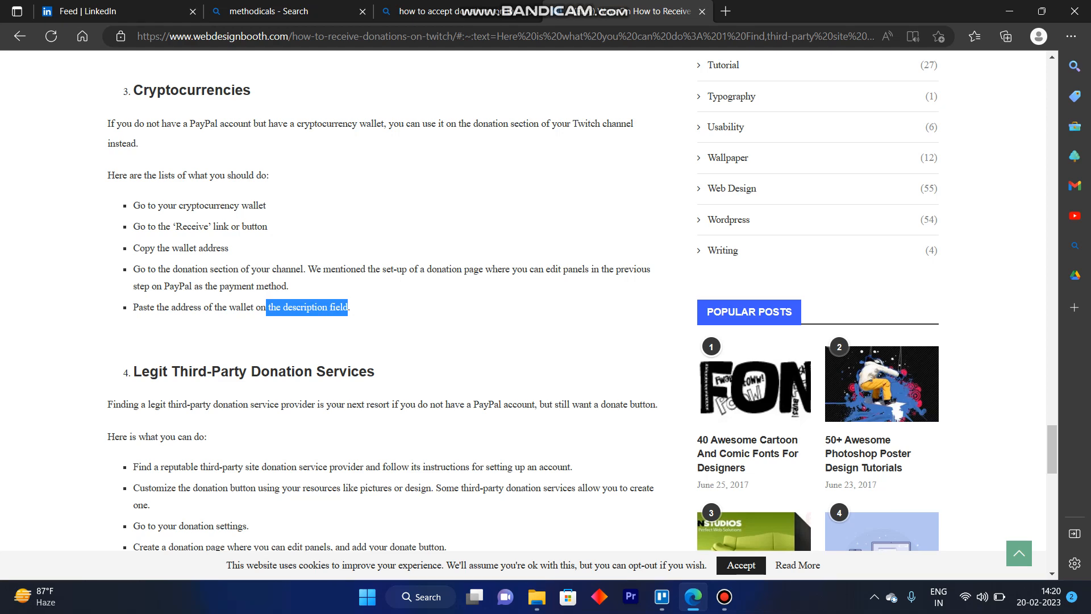
scroll(down, 3)
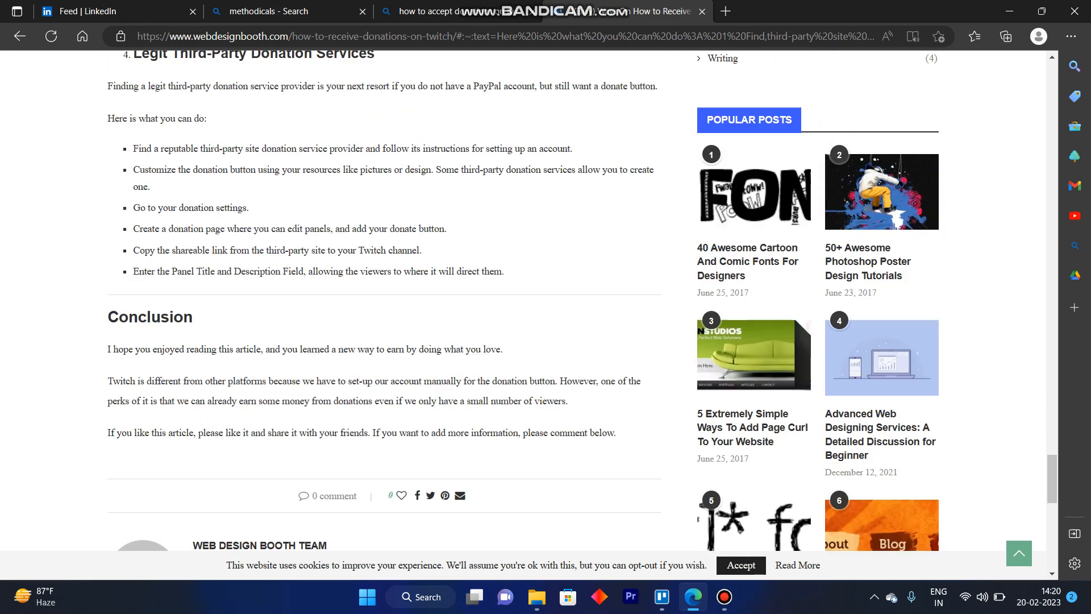
Step: Scroll through the third-party donation services section and the Conclusion
scroll(up, 3)
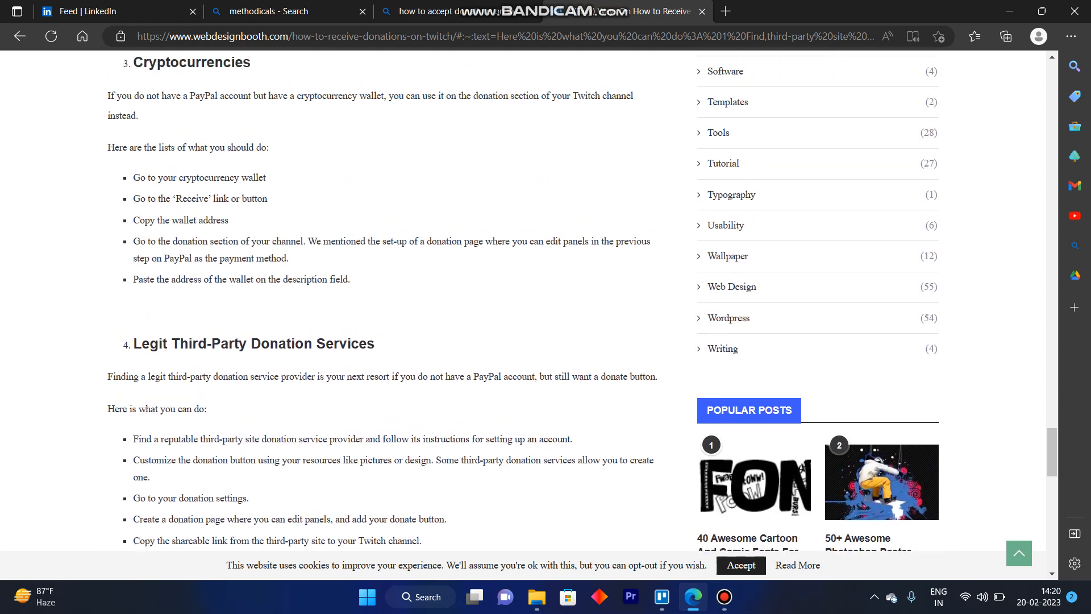
scroll(down, 3)
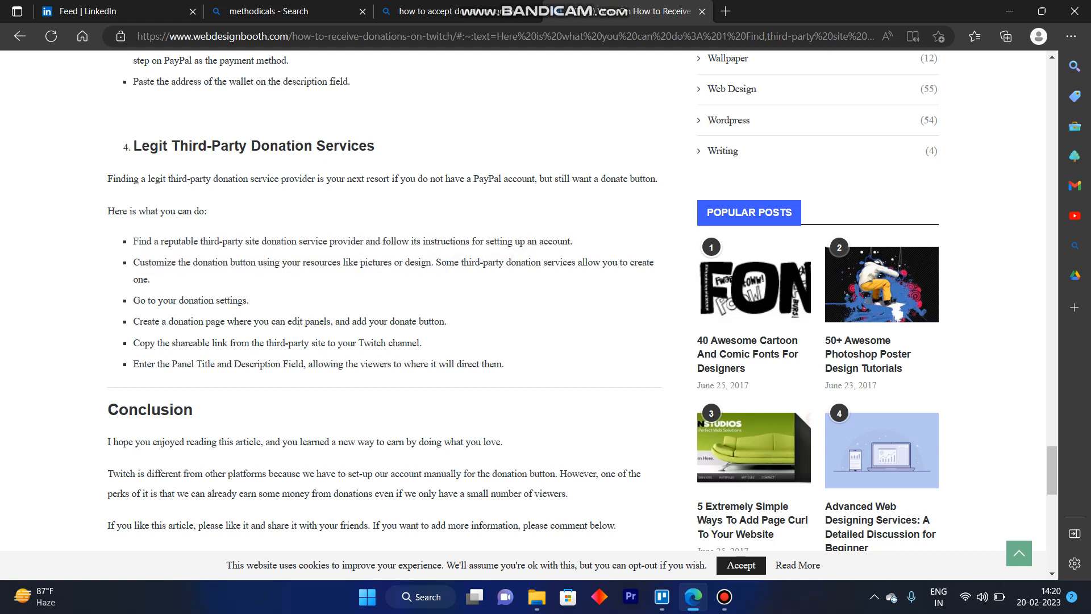
double_click(143, 279)
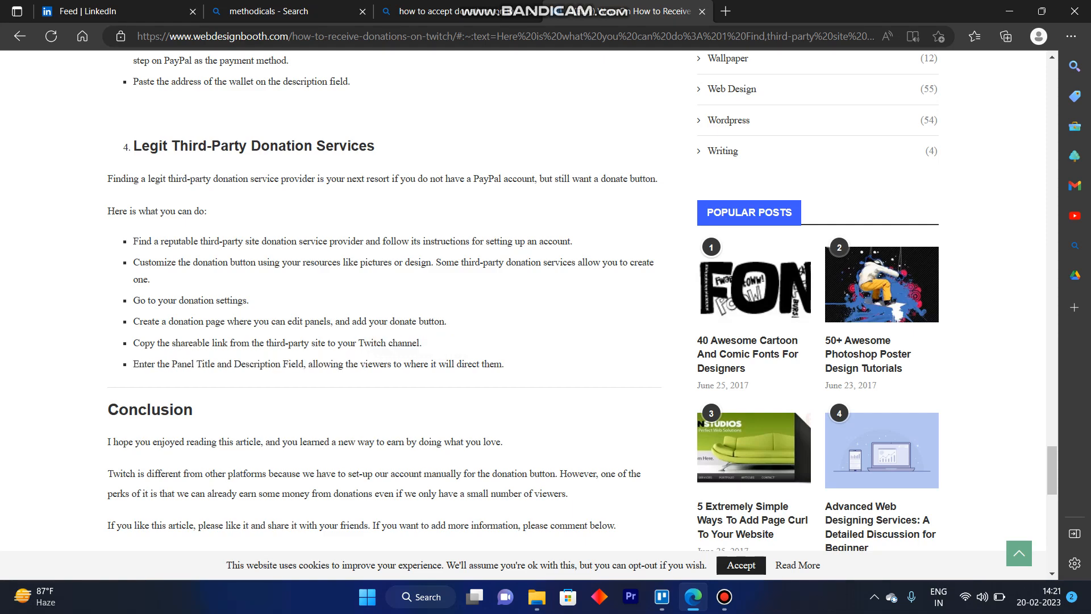
scroll(down, 3)
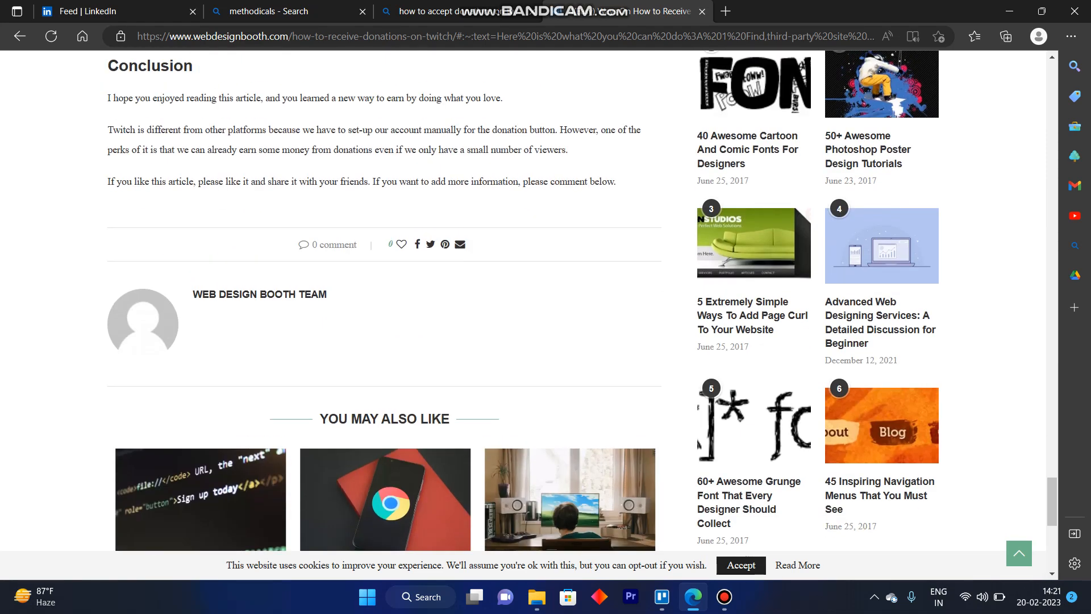
Step: Scroll back up to the 'How much does Twitch take from donations' part near the article's start
scroll(up, 3)
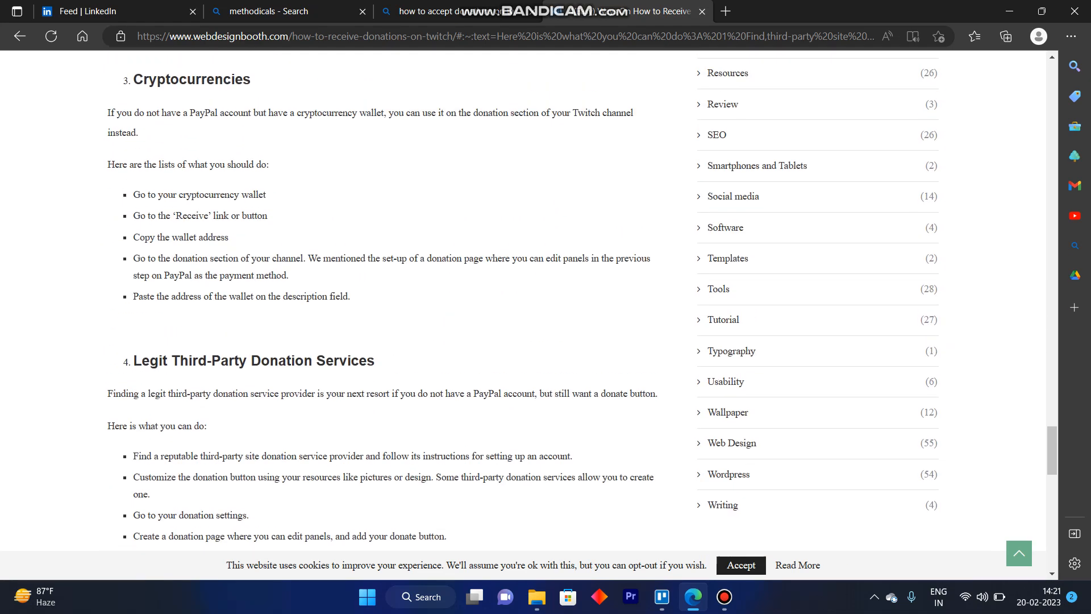
scroll(up, 3)
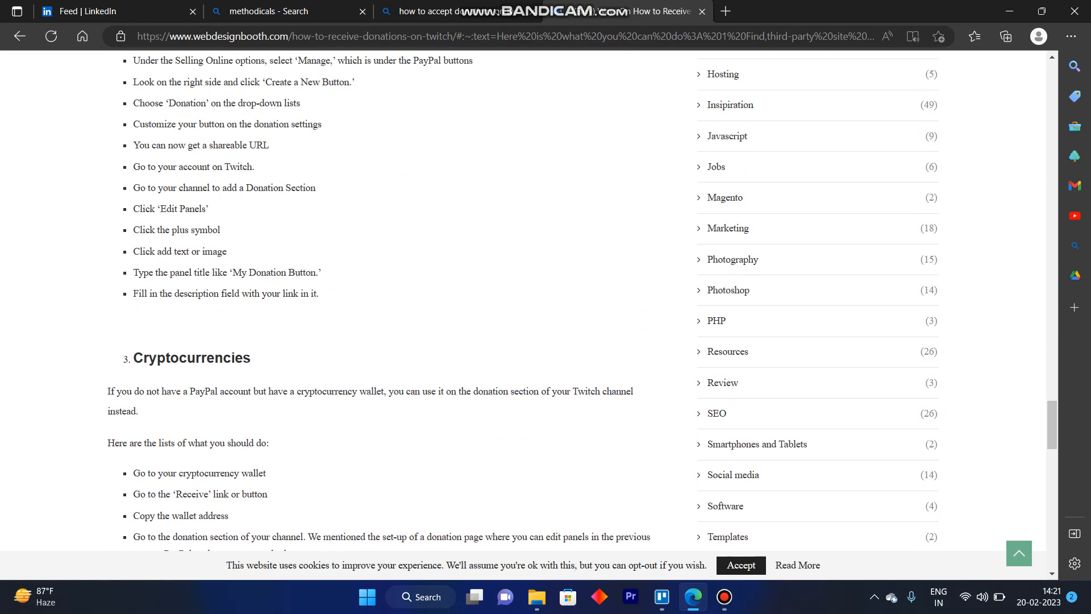
scroll(up, 3)
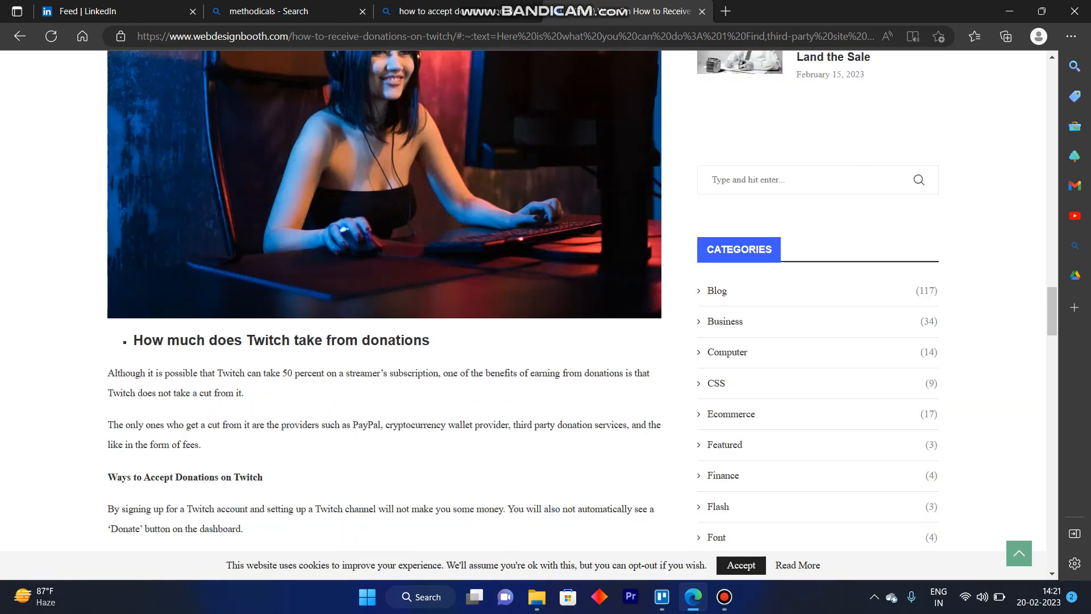
scroll(down, 3)
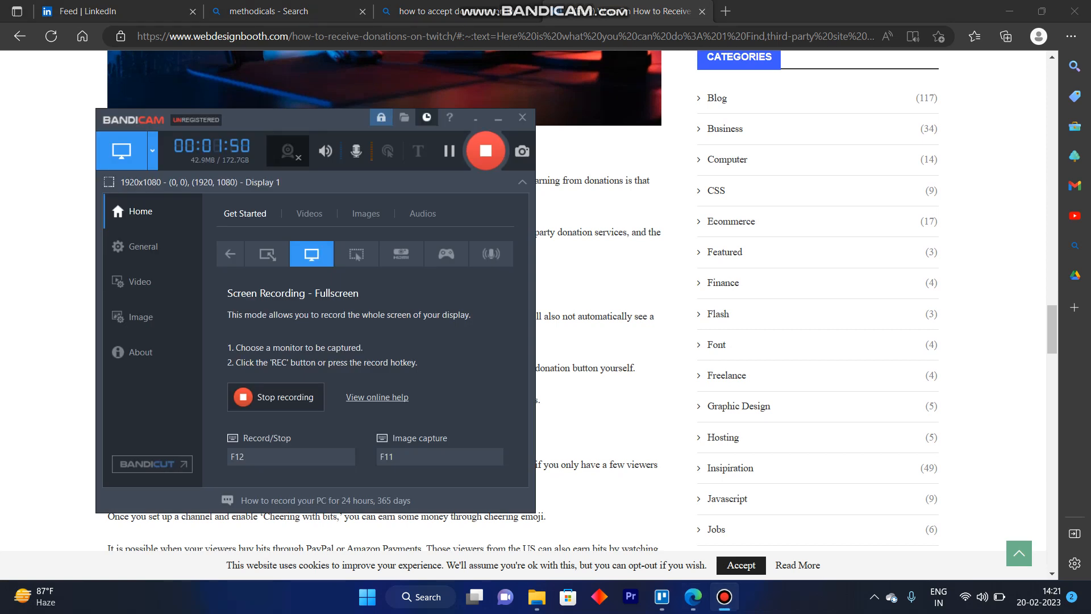
mouse_move(485, 150)
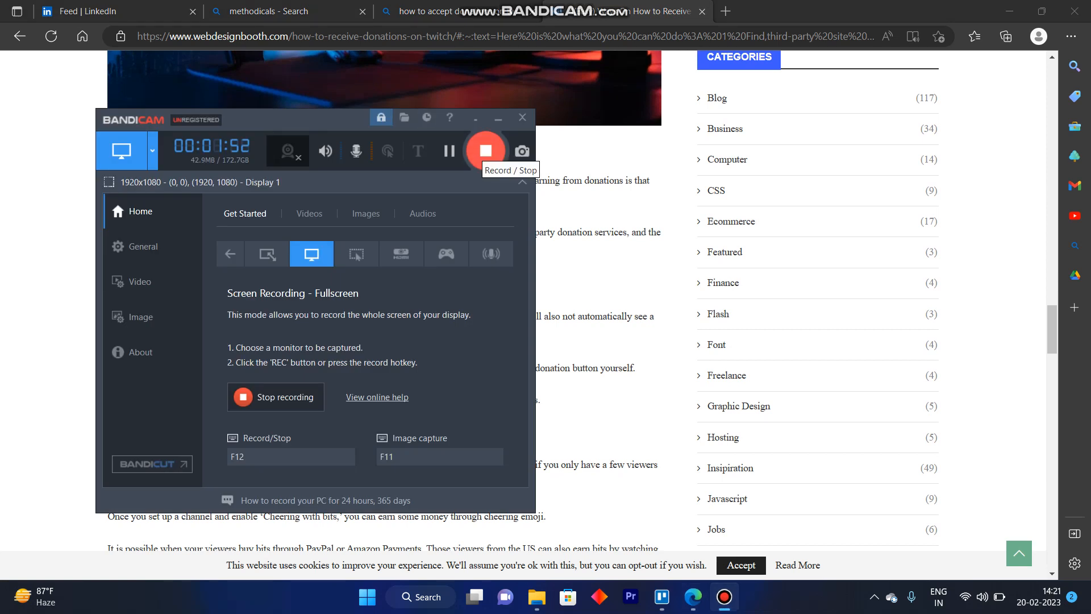